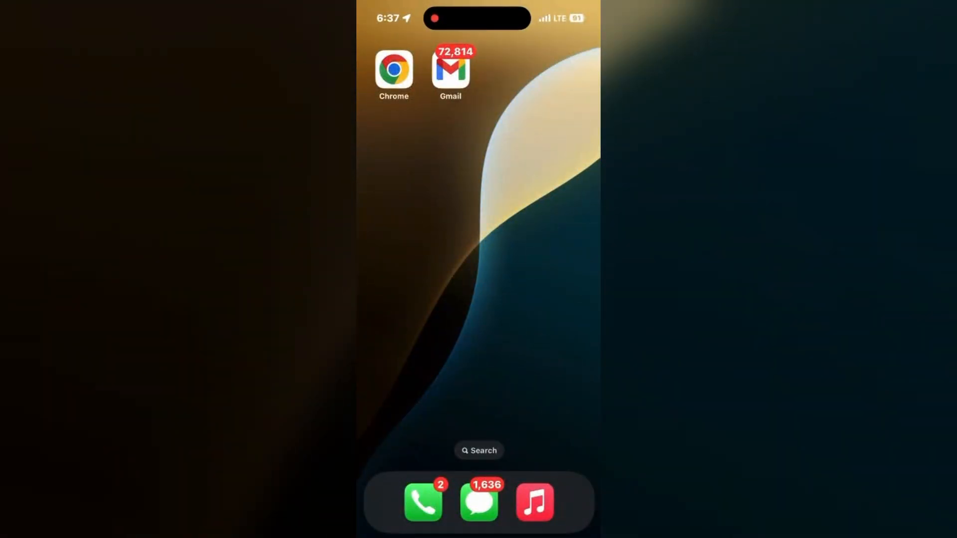
Swipe left across the Home Screen to reach the page of installed apps.
scroll("left", 3)
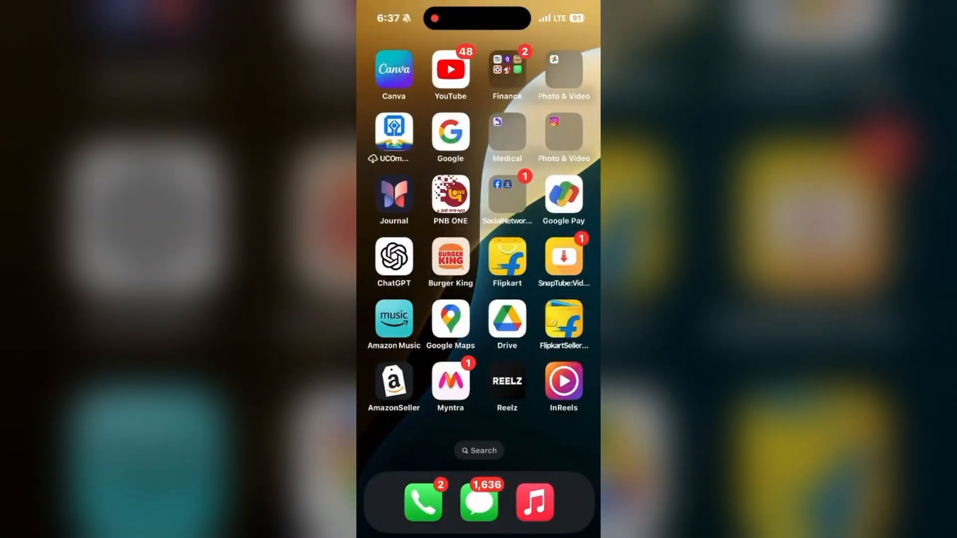
scroll("left", 3)
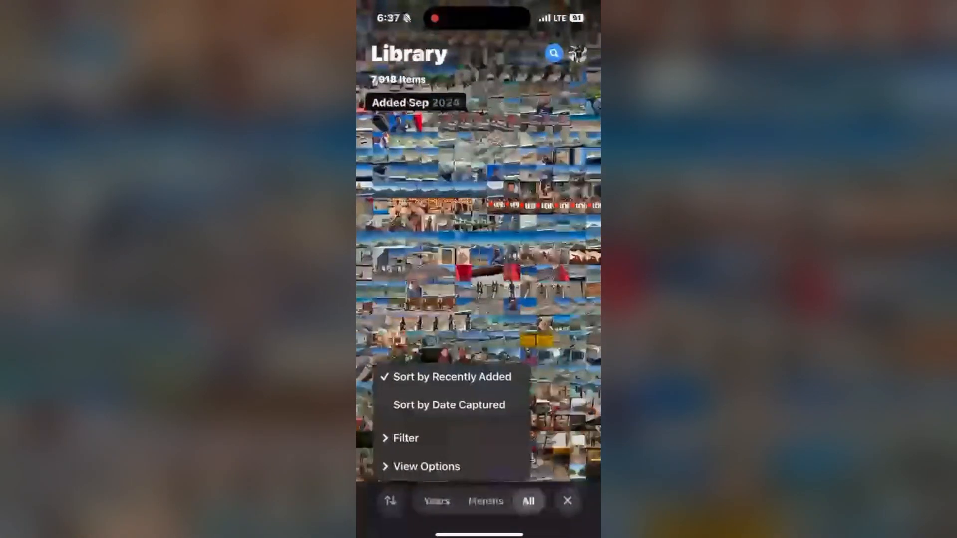
Expand the Filter submenu listing All Items, Favourites, Edited, Photos, Videos and Screenshots.
left_click(406, 438)
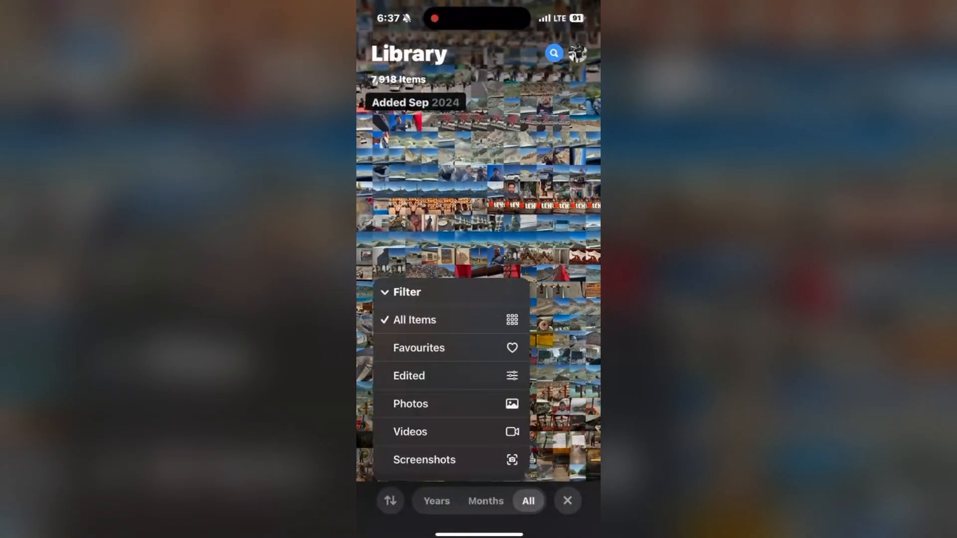
left_click(410, 432)
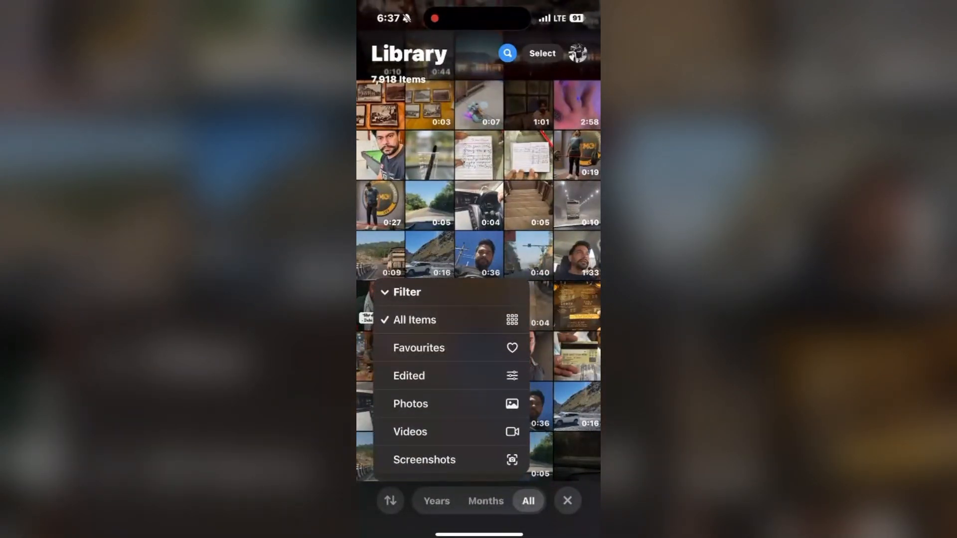
Tick Favourites to narrow the library to 21 items, then dismiss the filter menu.
left_click(419, 347)
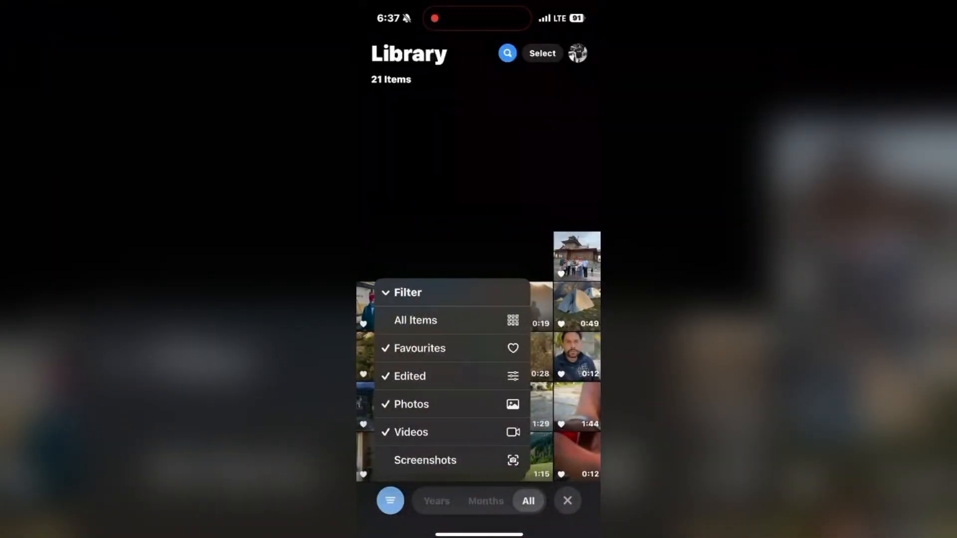
left_click(420, 348)
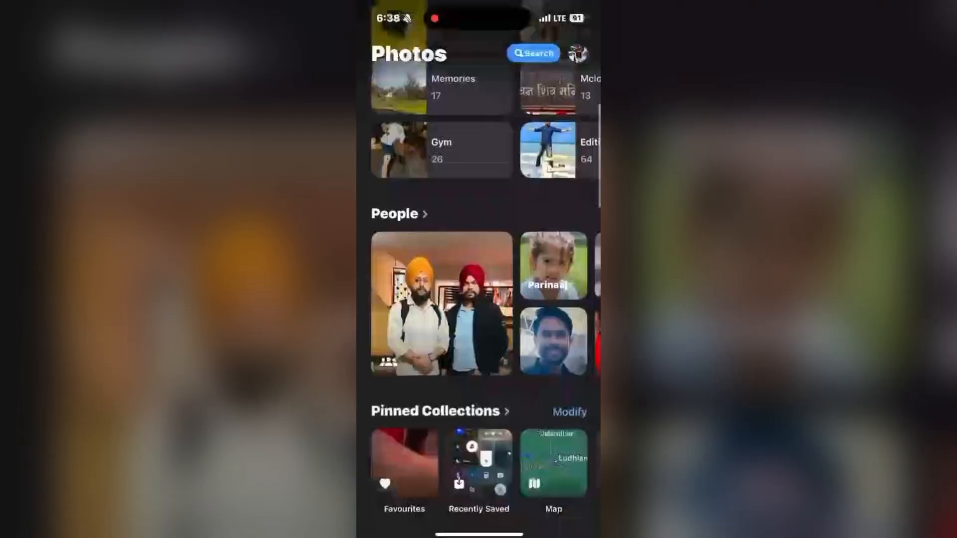
Scroll down past People and Pinned Collections to the From My Mac albums and Featured Photos.
scroll("down", 3)
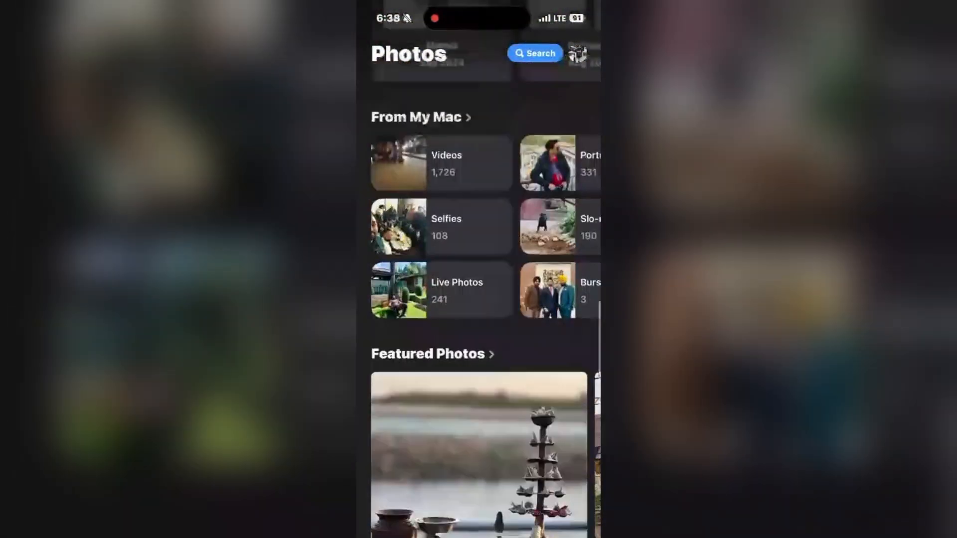